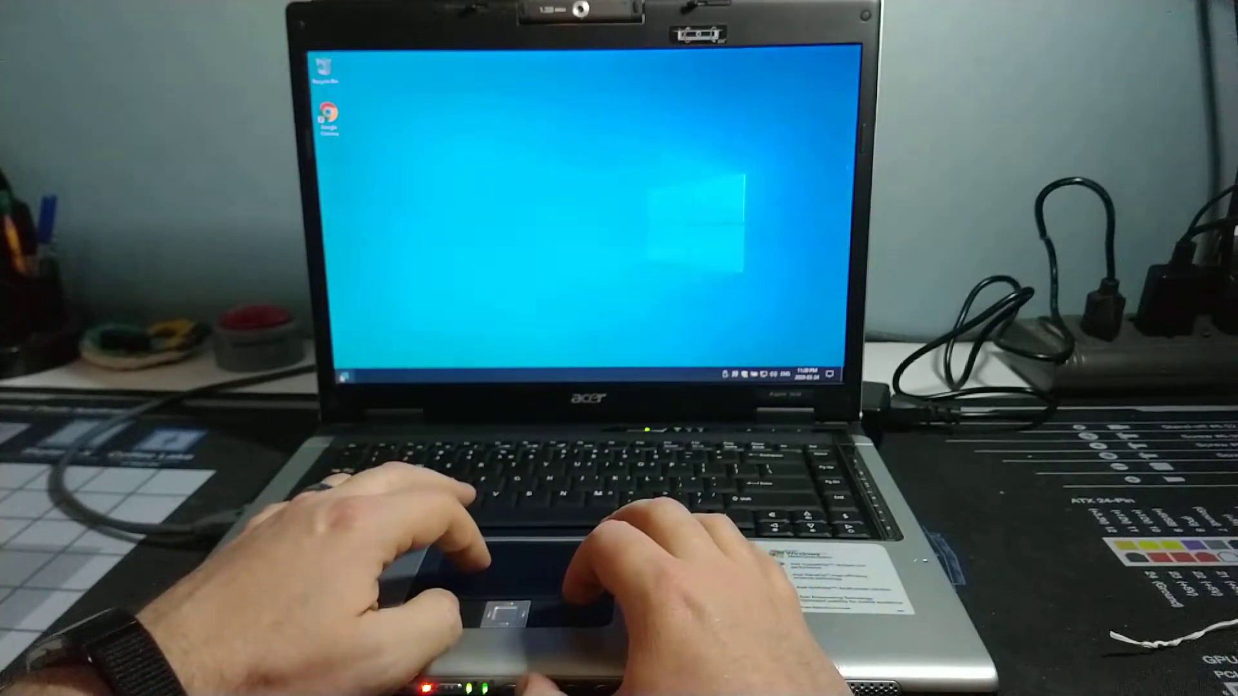
Step: Launch Google Chrome from the desktop shortcut to a new tab page
right_click(324, 115)
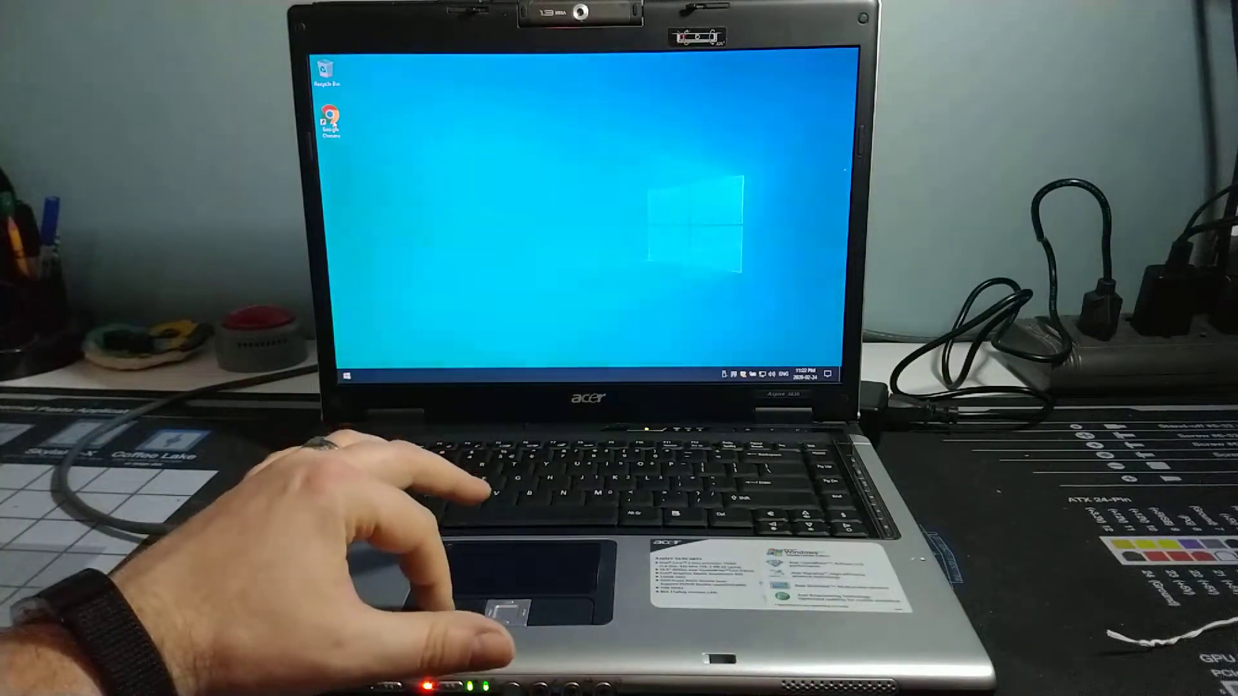
mouse_move(326, 126)
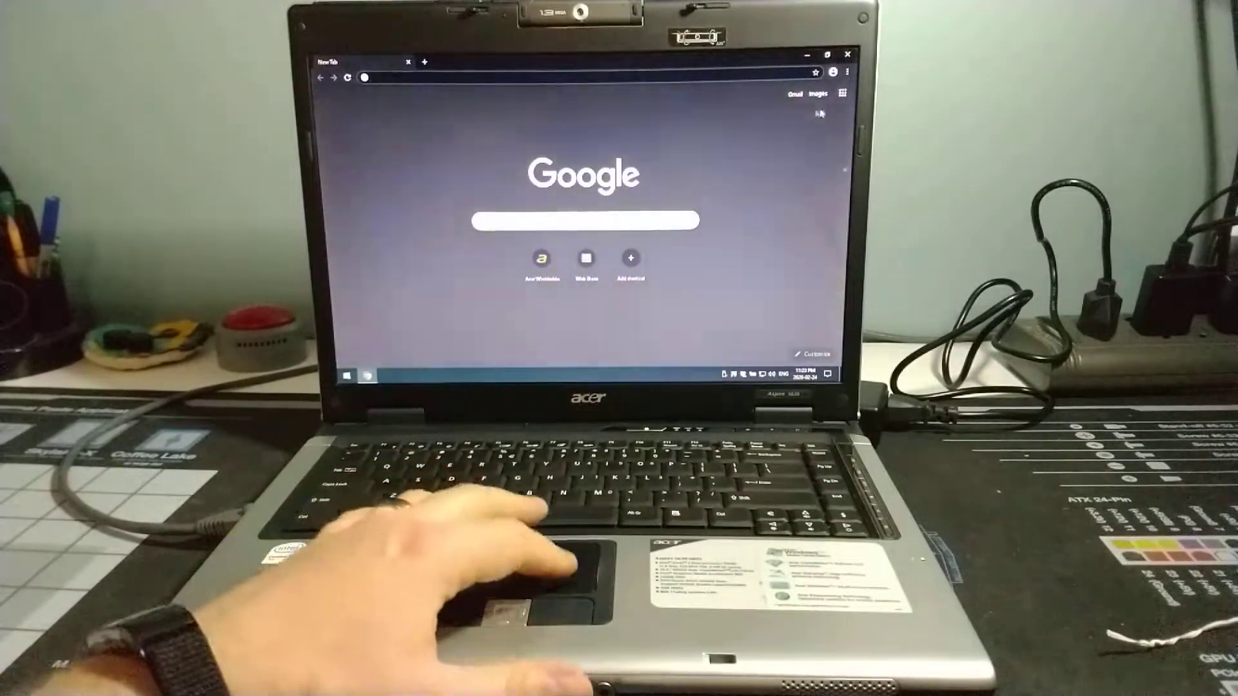
Step: Load YouTube and bring up the Wonder Woman 1984 official trailer
click(841, 92)
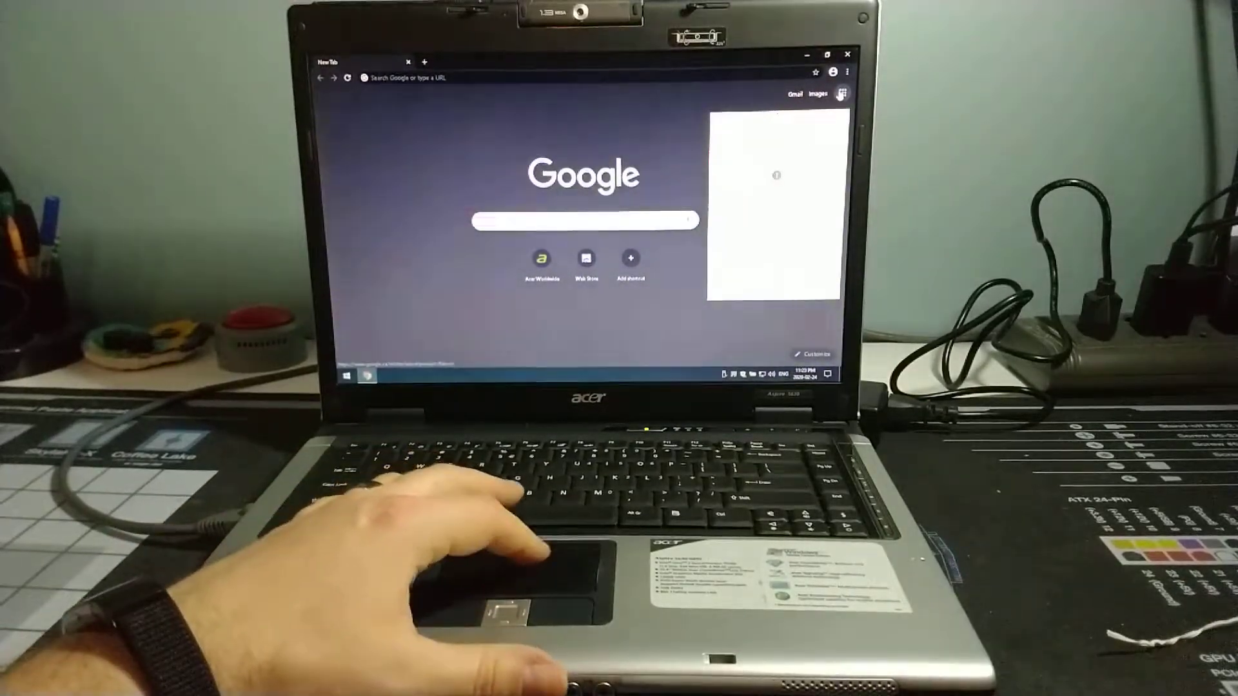
click(841, 93)
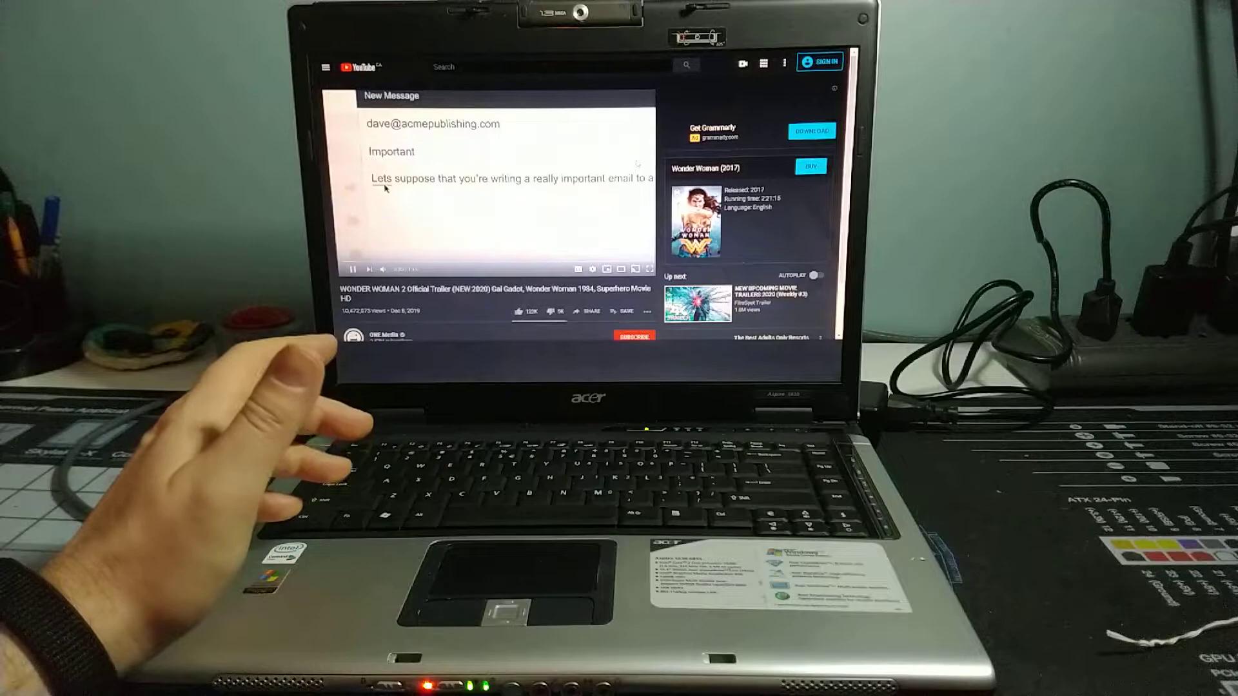
mouse_move(237, 434)
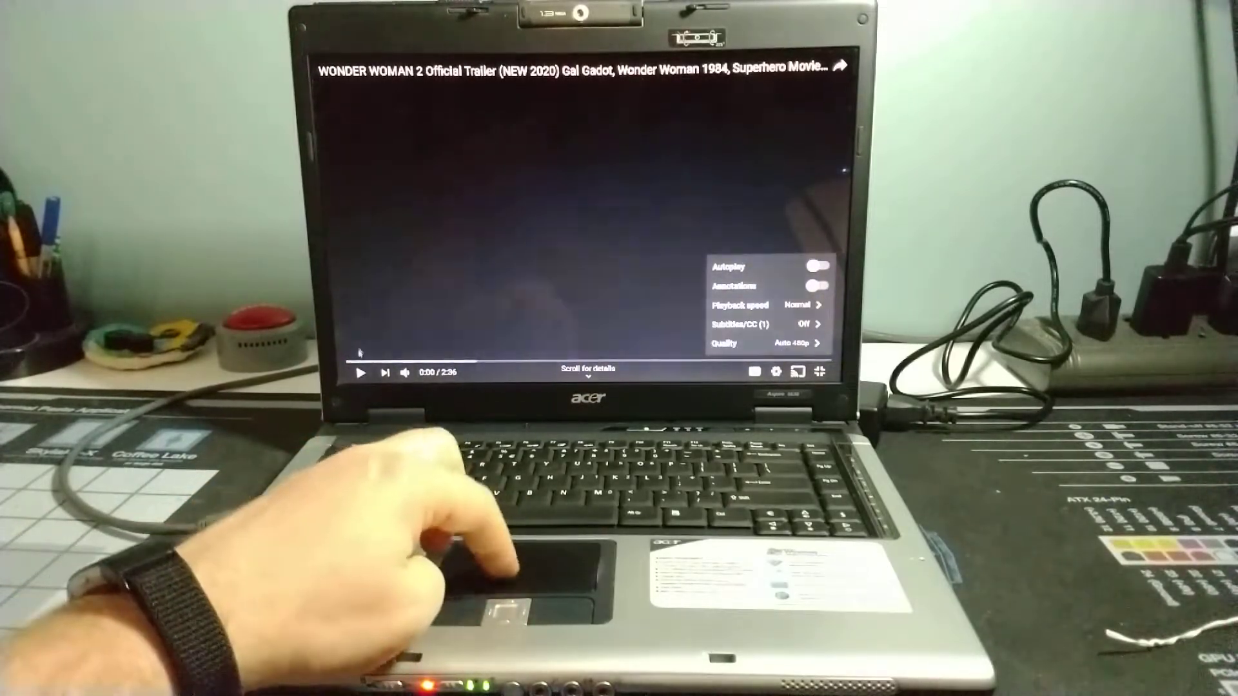
Step: Lower the trailer's quality to Auto 720p and leave full screen
click(793, 343)
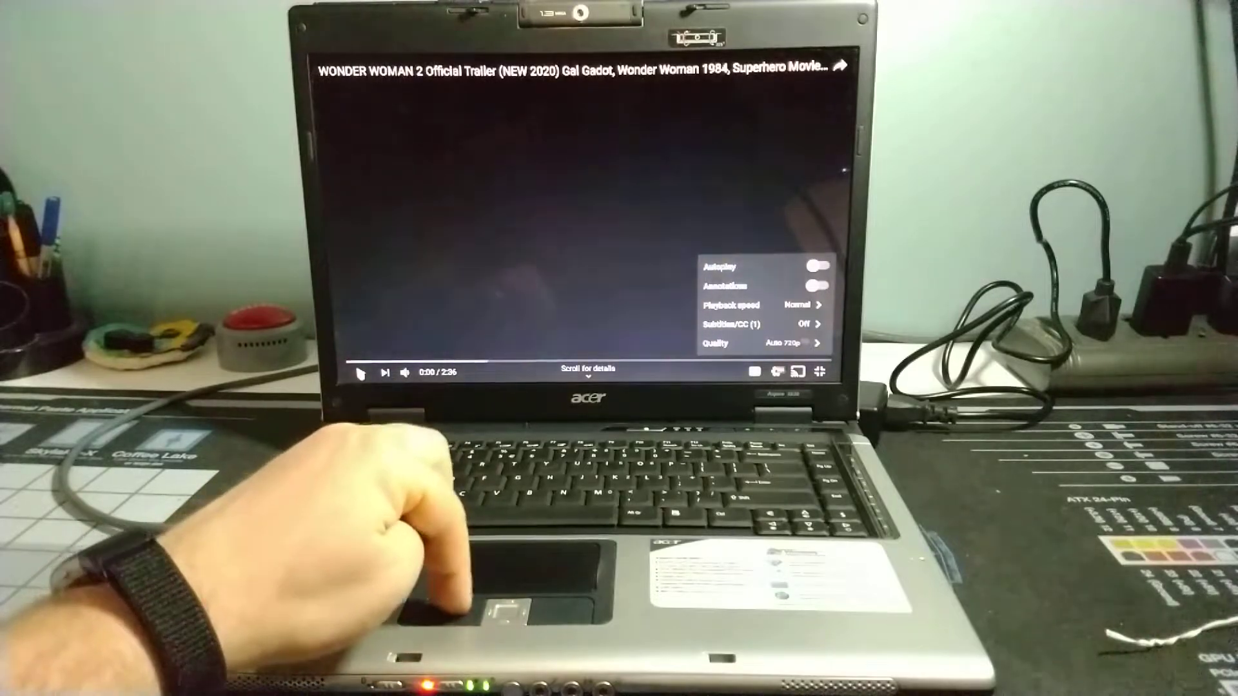
click(358, 371)
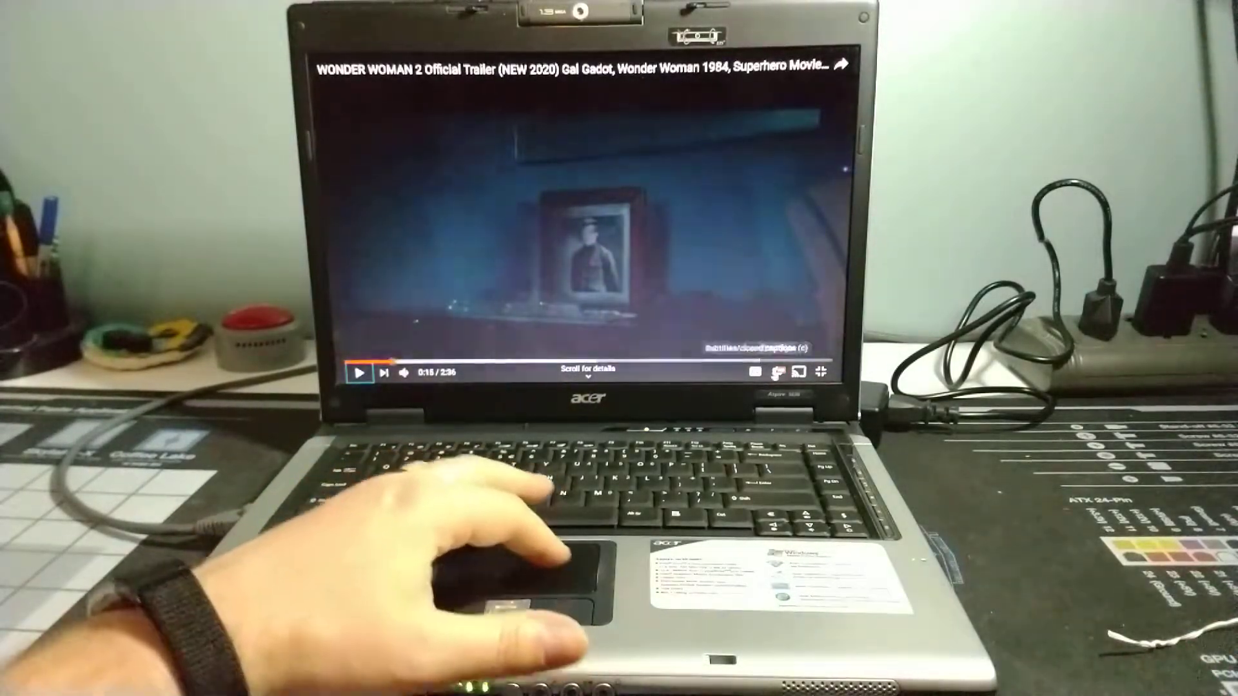
click(783, 371)
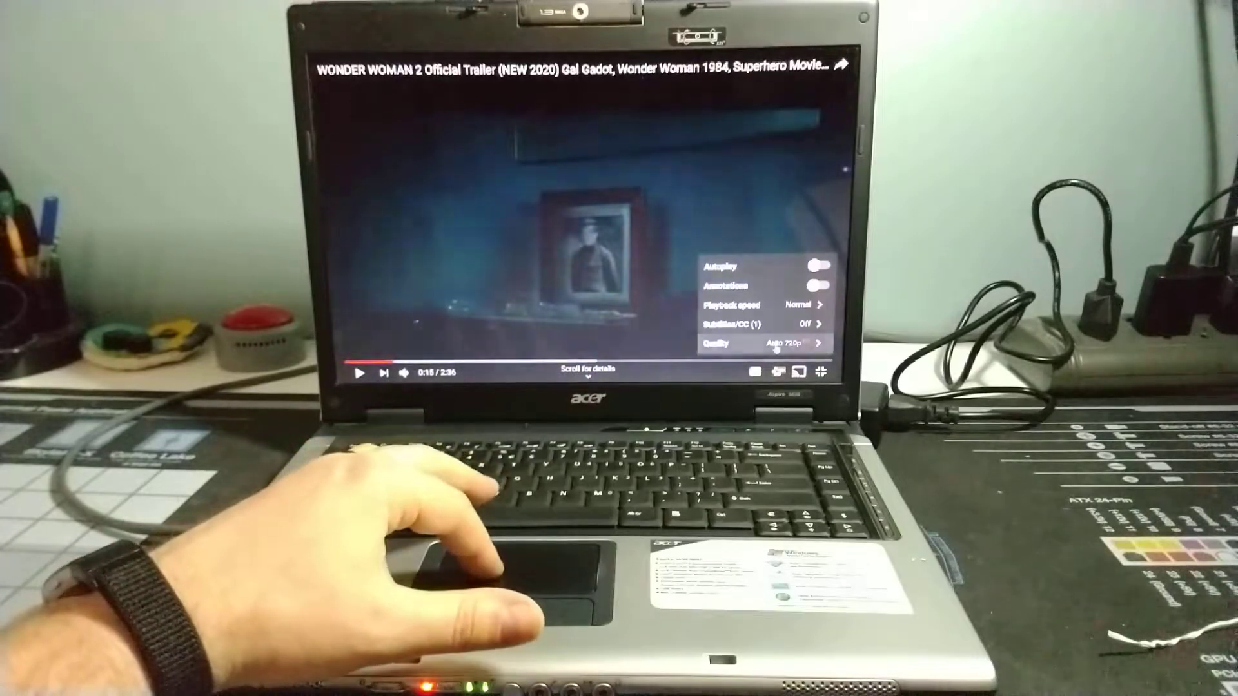
click(759, 343)
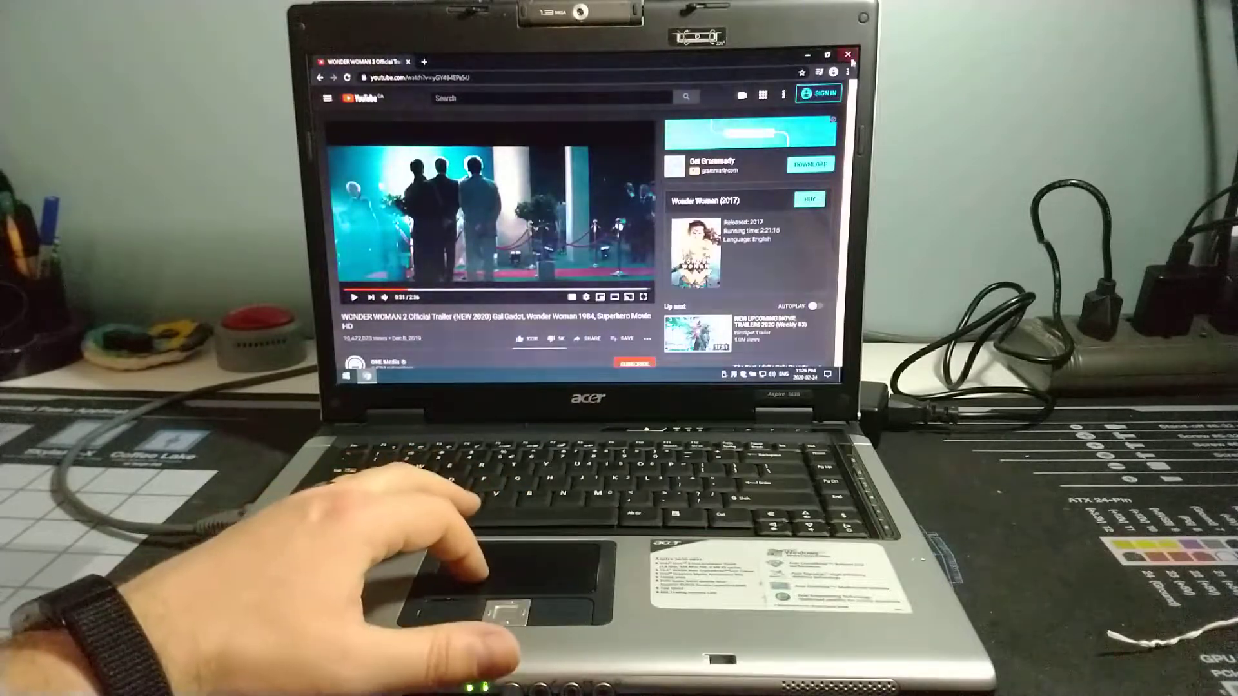
Step: Close Chrome, leaving the empty Windows 10 desktop
click(848, 54)
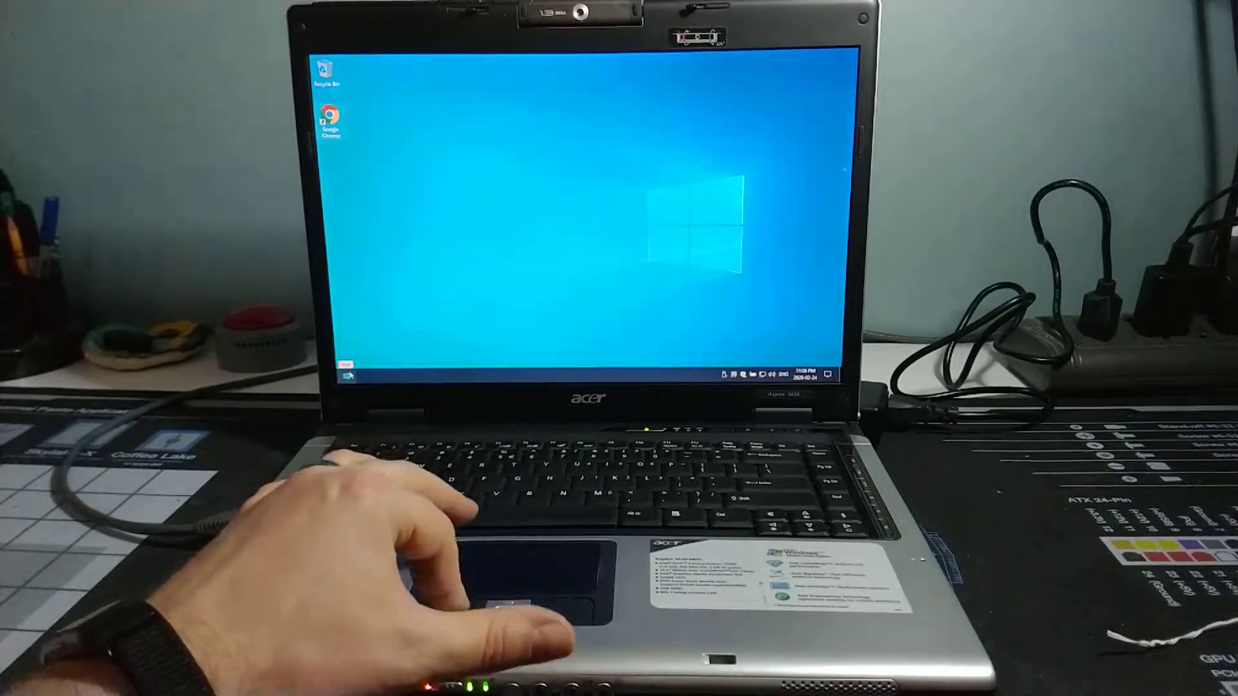
Step: Shut down the laptop from the Start menu's Power options
click(348, 375)
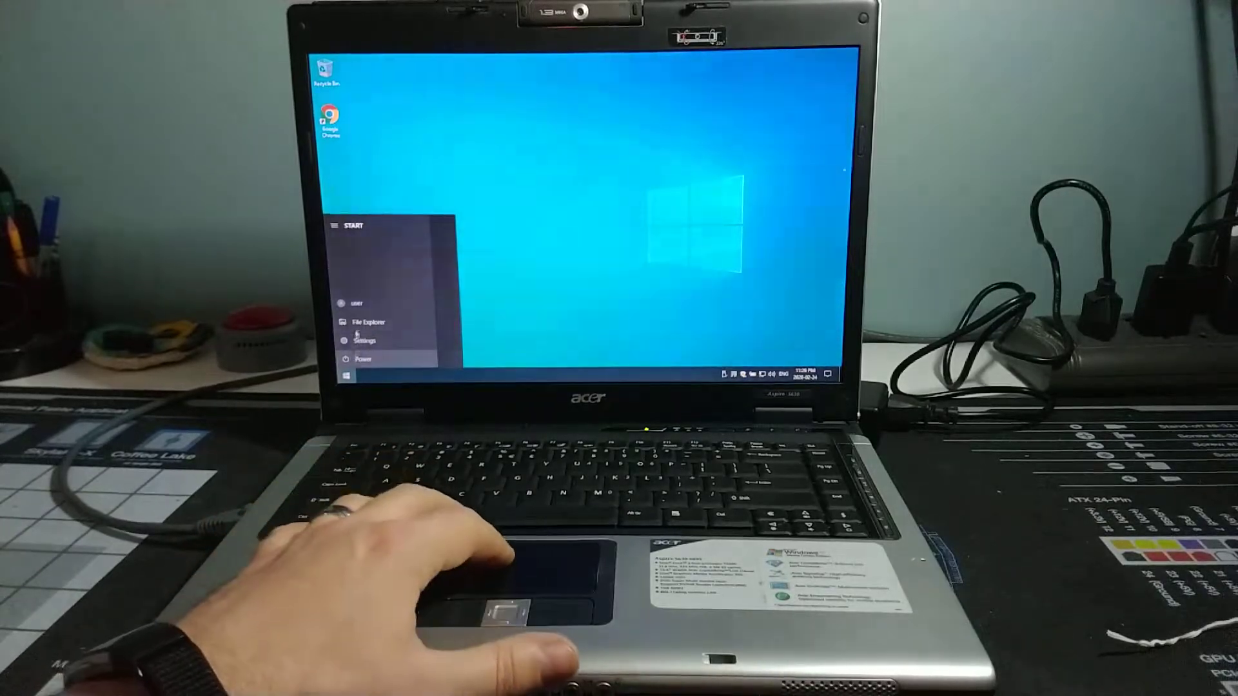
click(361, 360)
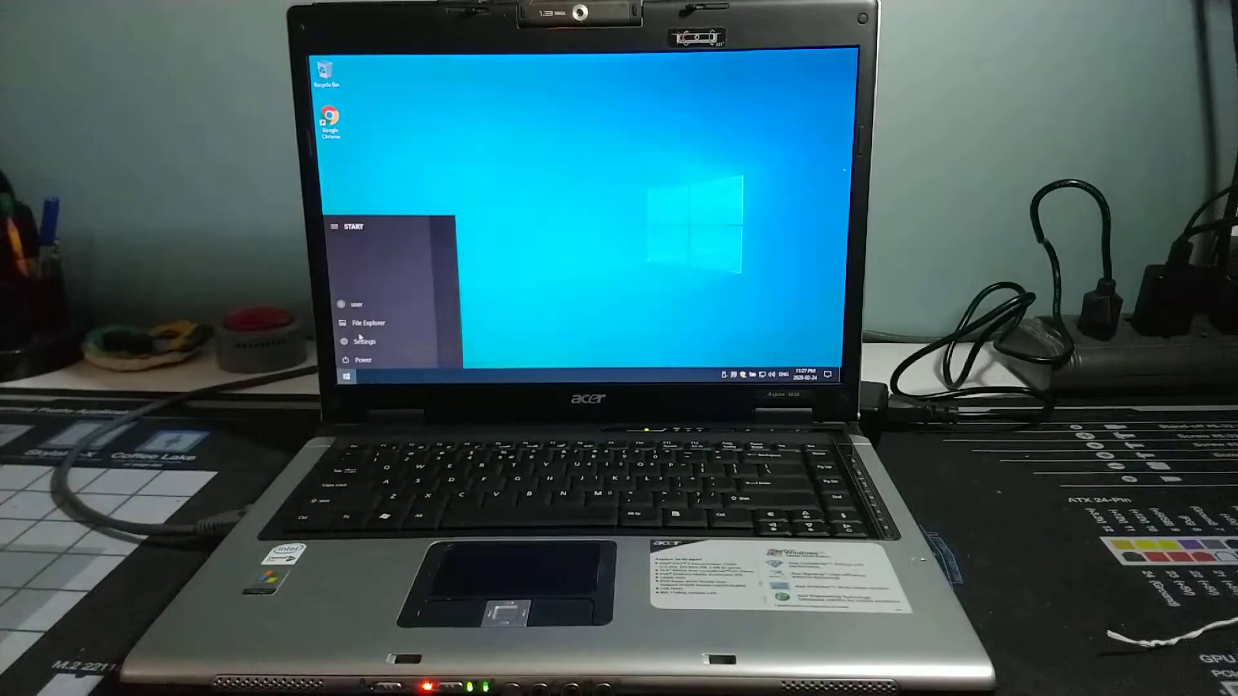
click(346, 360)
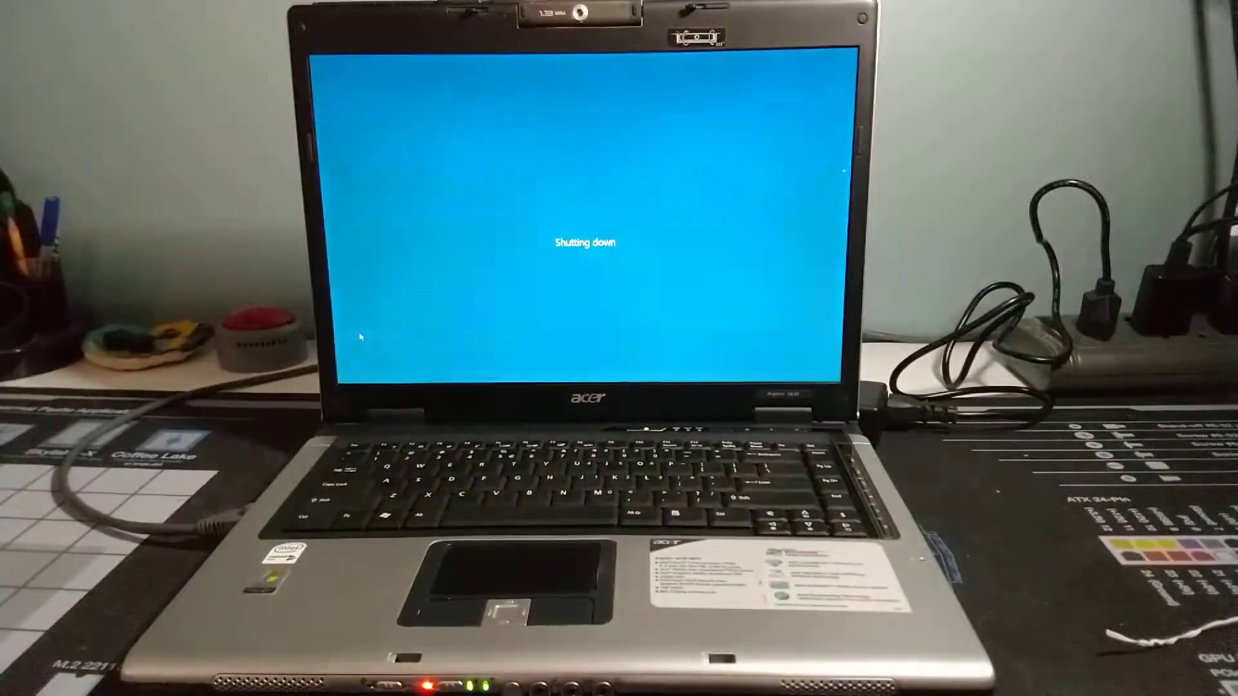